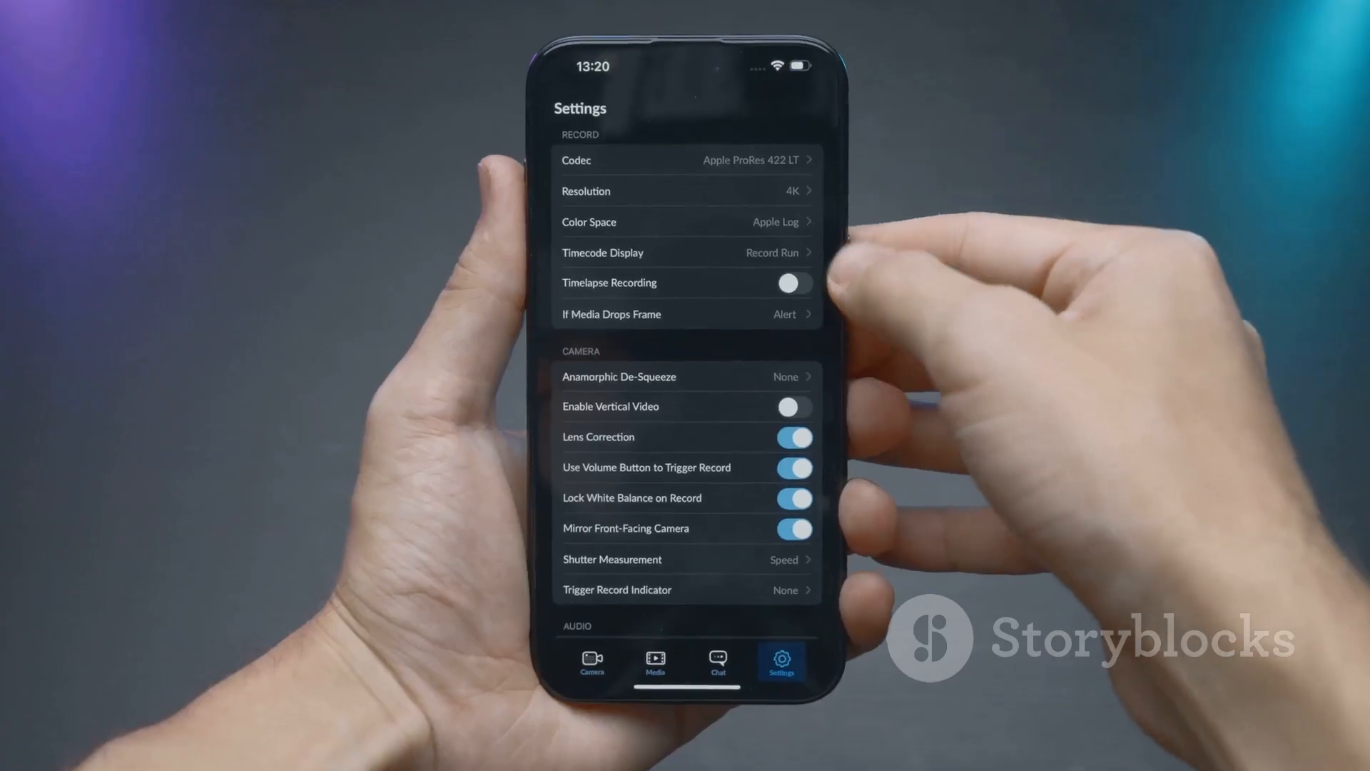
- Open the Record Codec list in Settings, showing Apple ProRes 422 LT checked
left_click(685, 160)
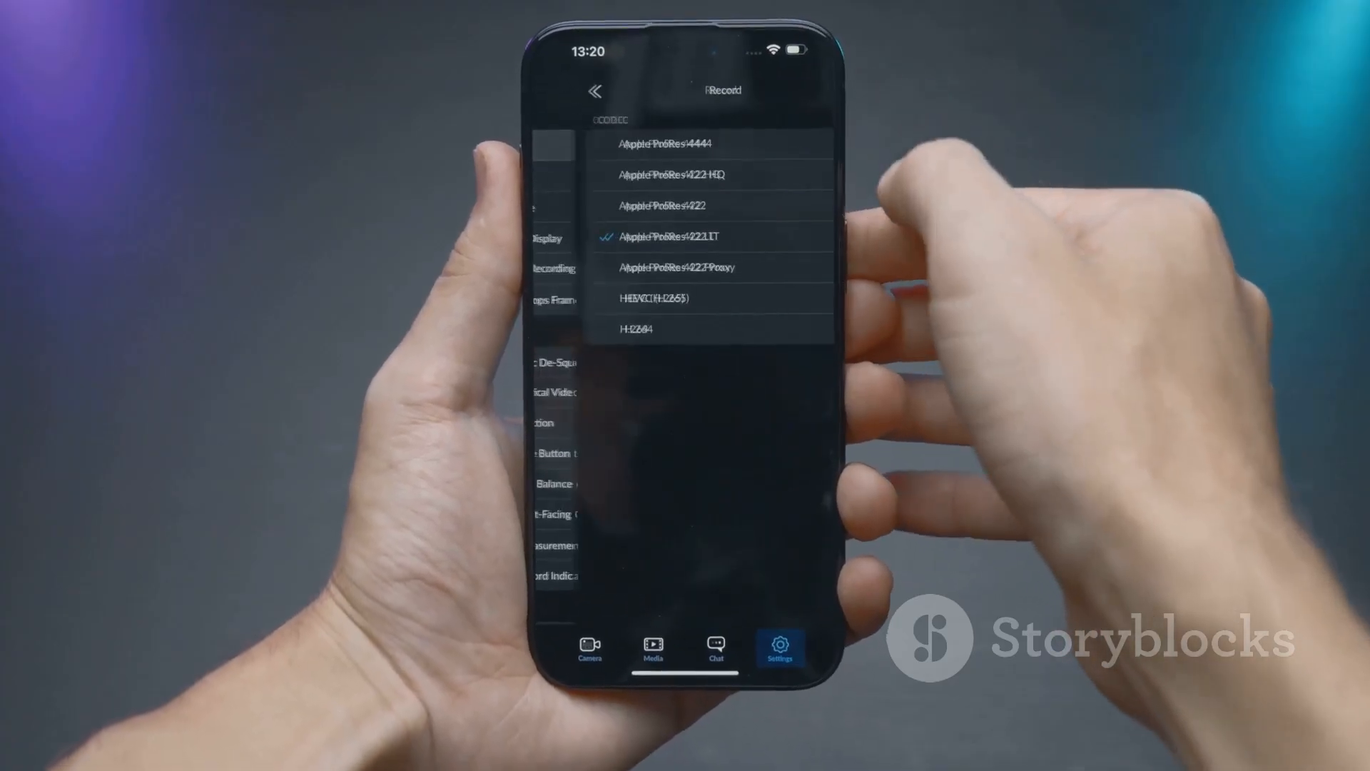